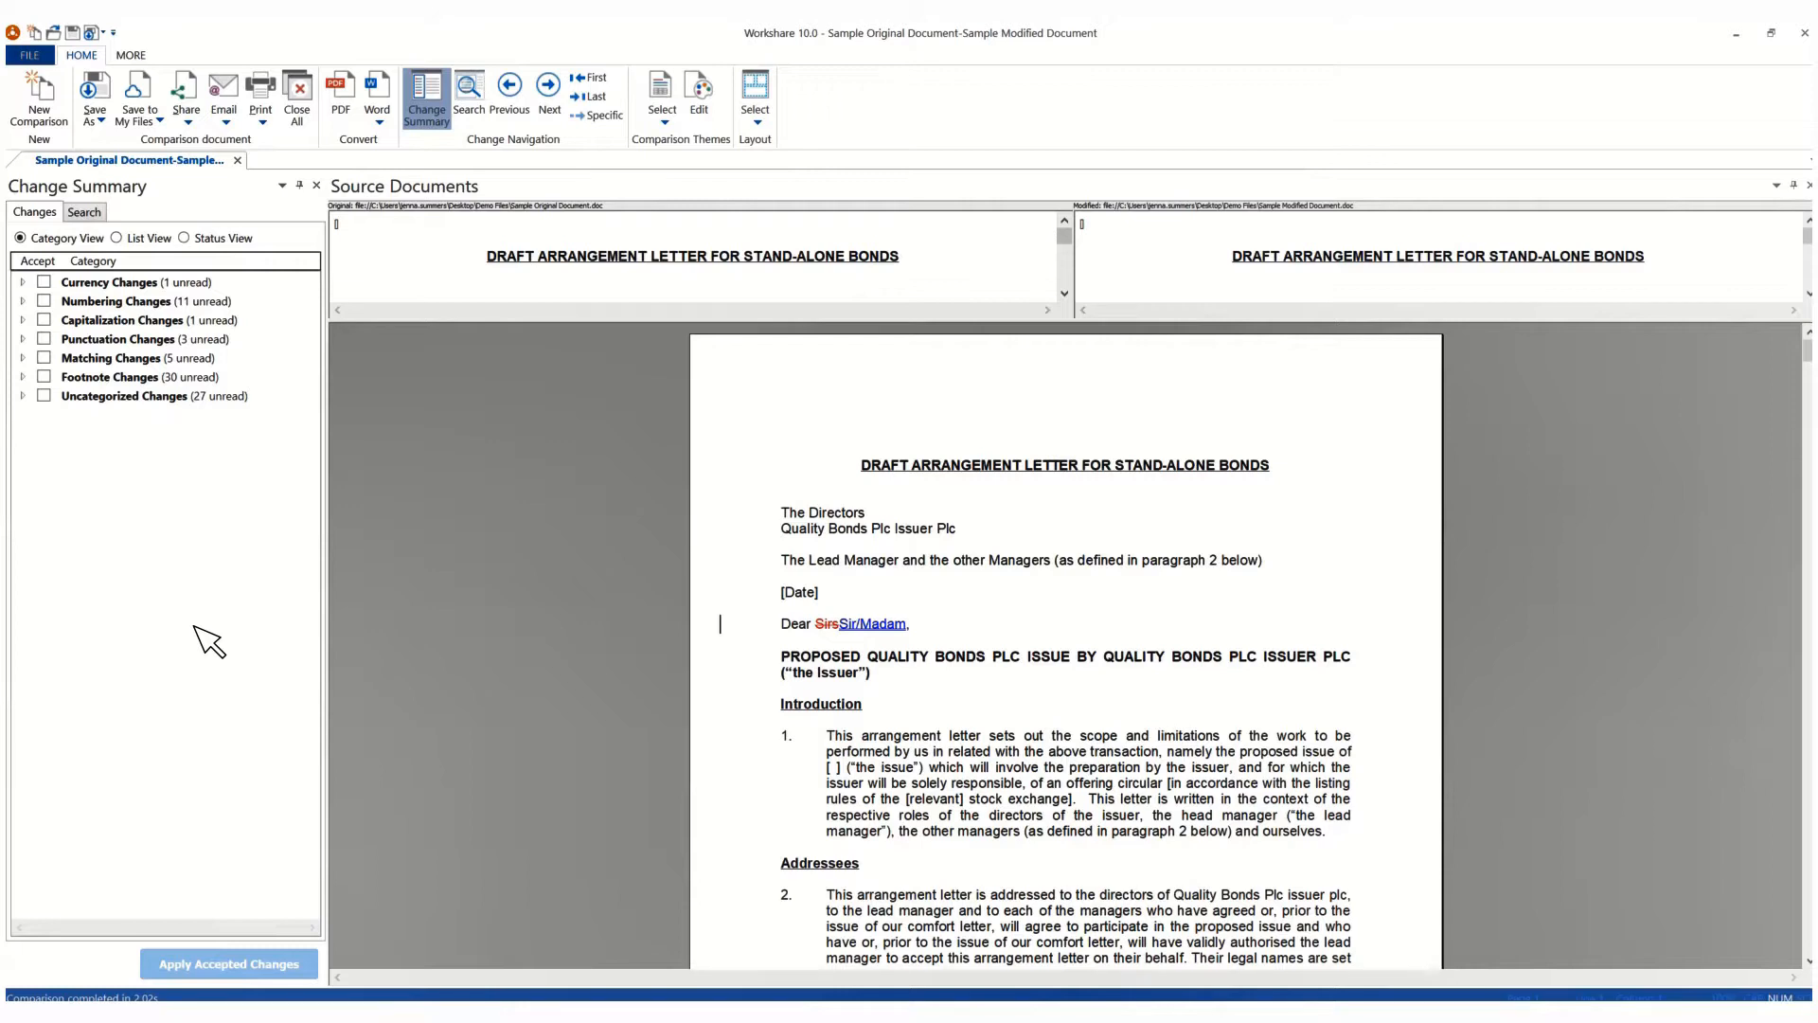
pyautogui.moveTo(429, 314)
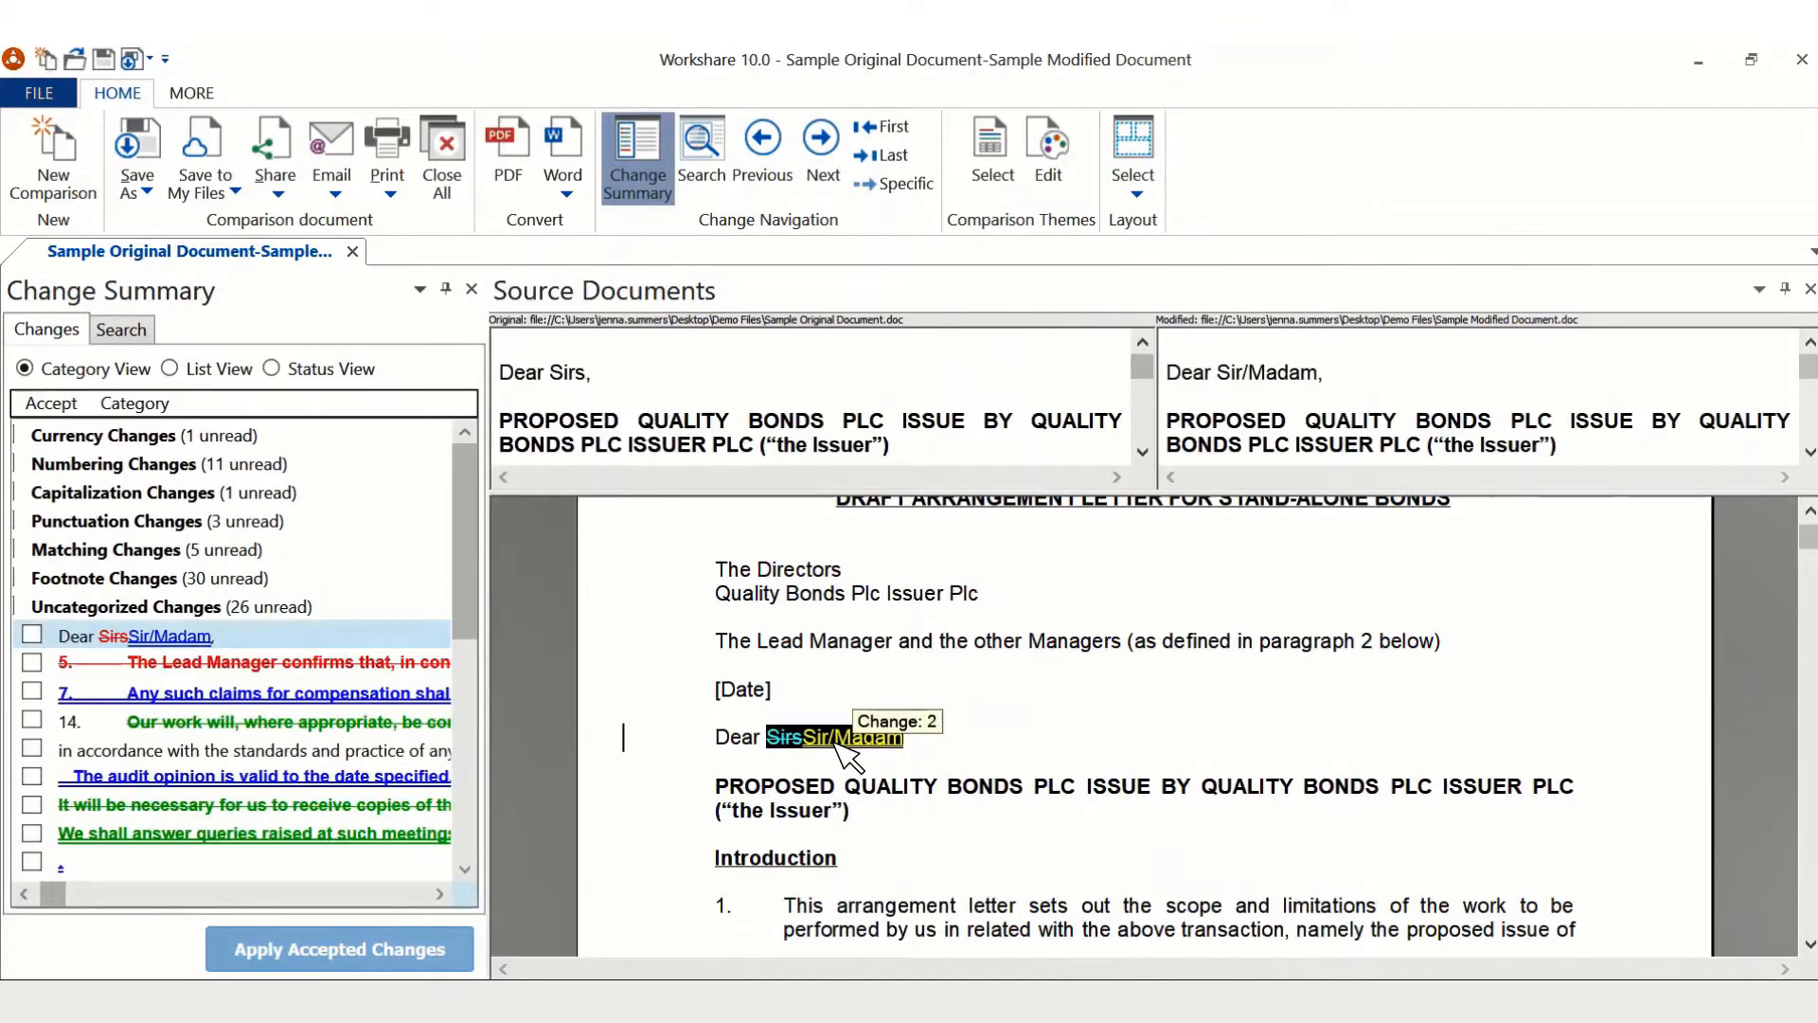
pyautogui.moveTo(856, 708)
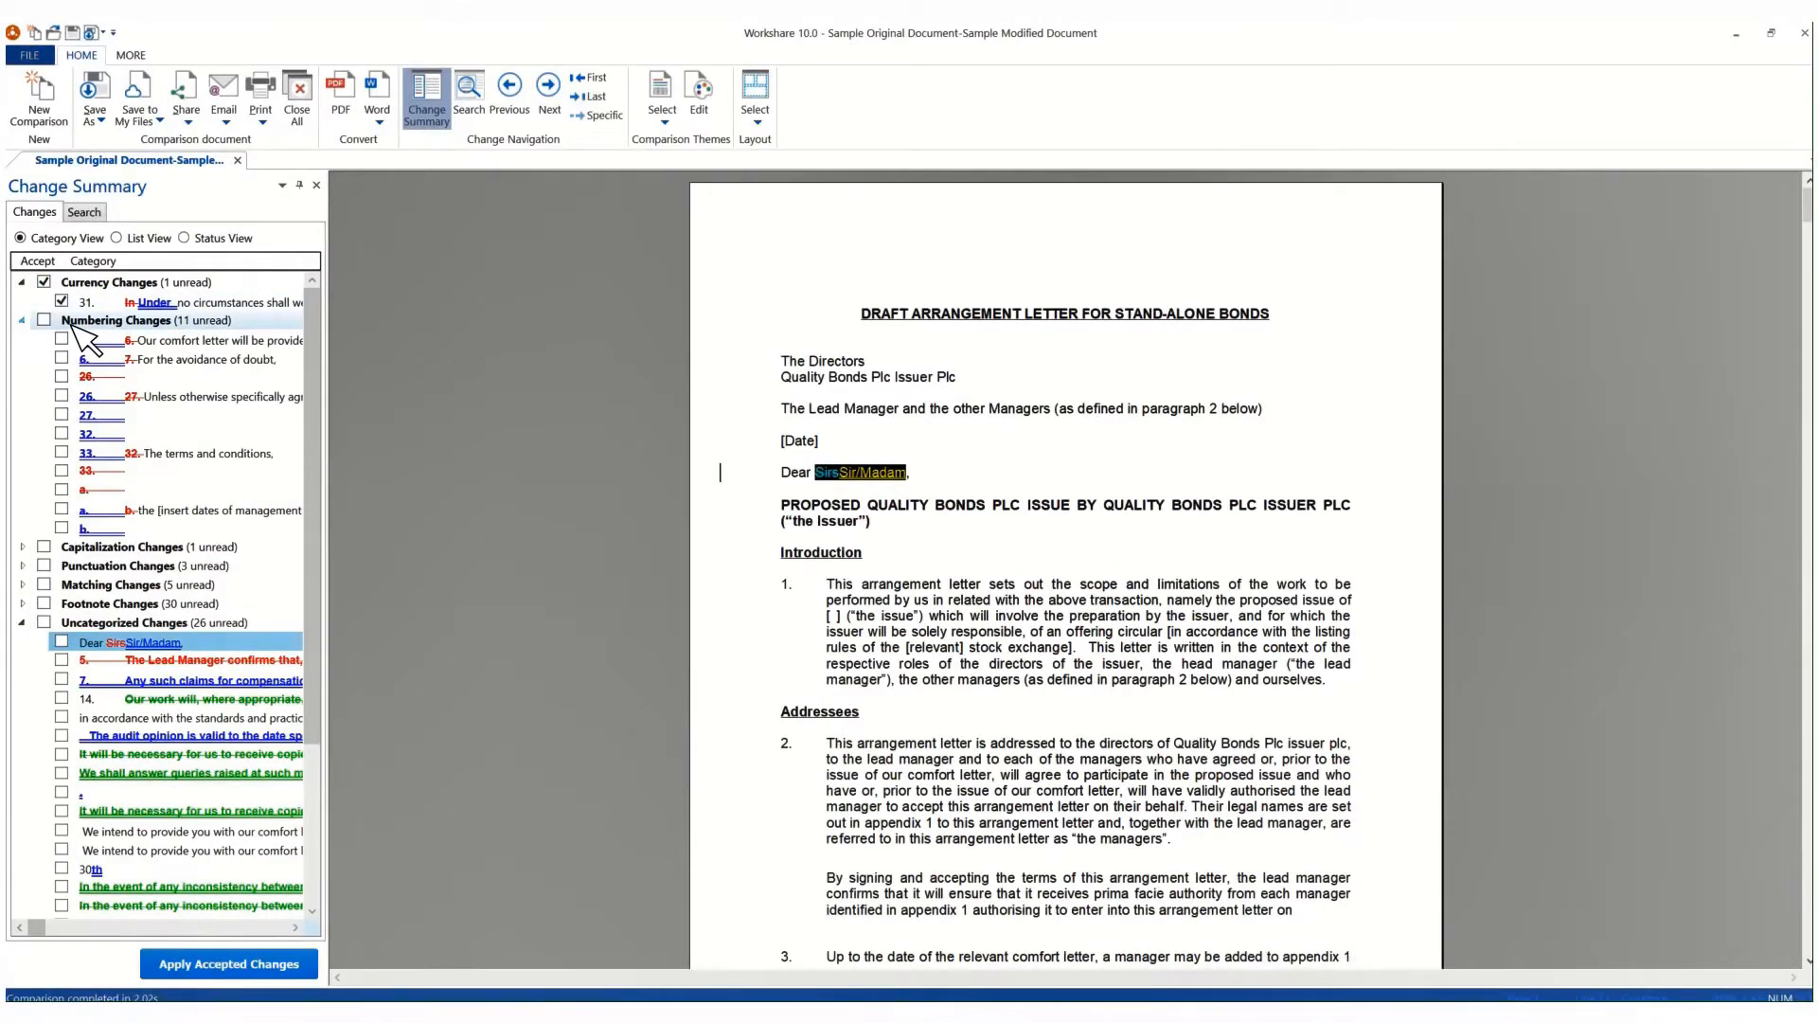
pyautogui.moveTo(160, 340)
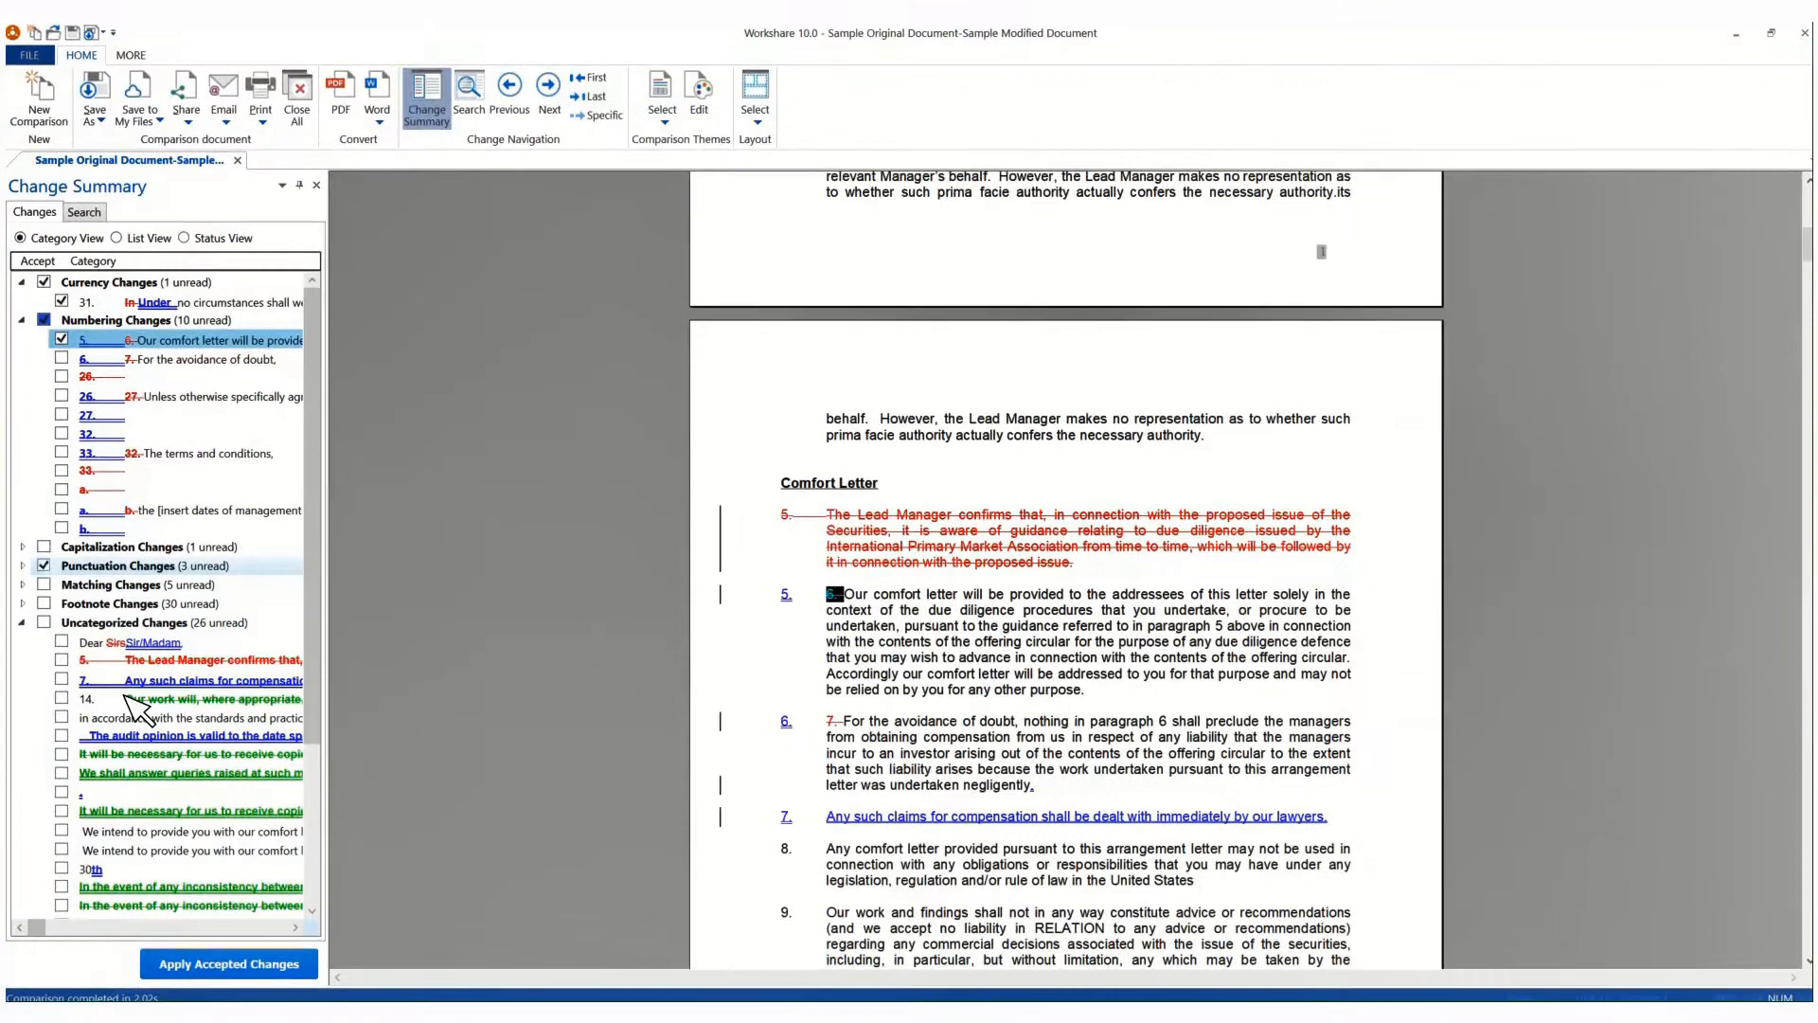
# Flag a Matching change for follow-up from its right-click menu.
pyautogui.rightClick(191, 698)
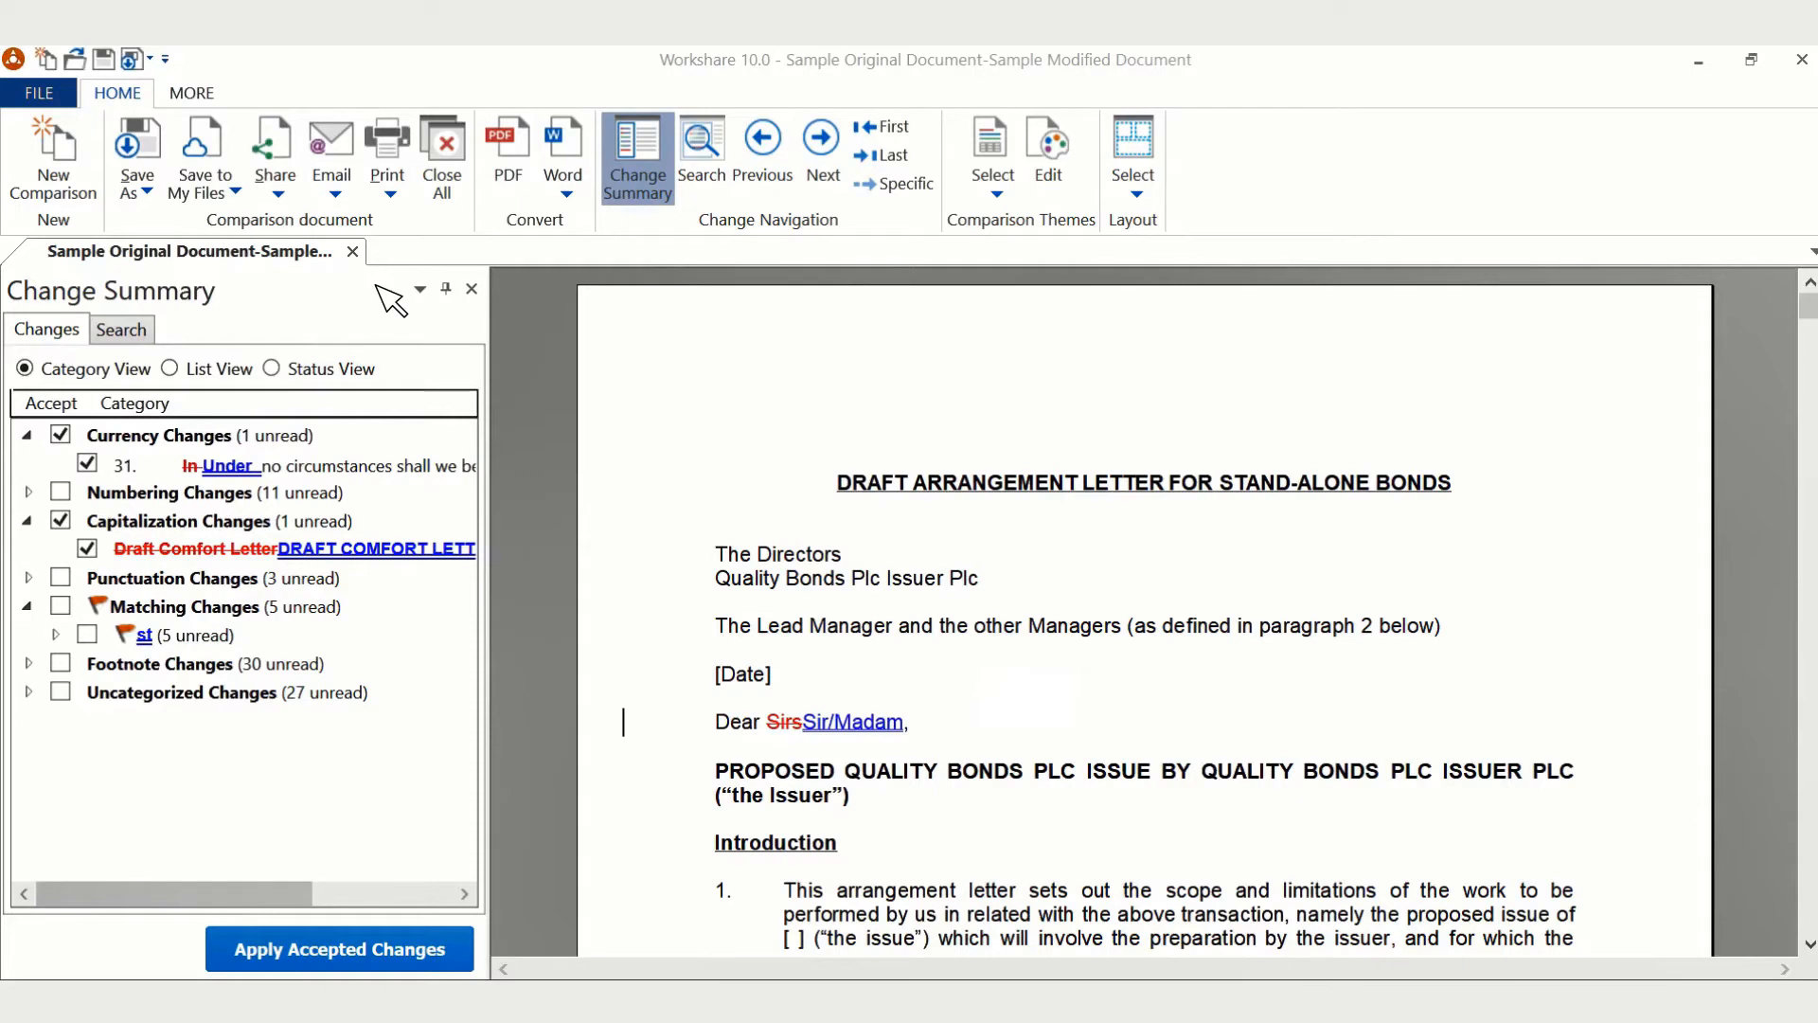
# Accept the Sirs-to-Sir/Madam change in List View, then review accepted changes in Status View.
pyautogui.click(170, 368)
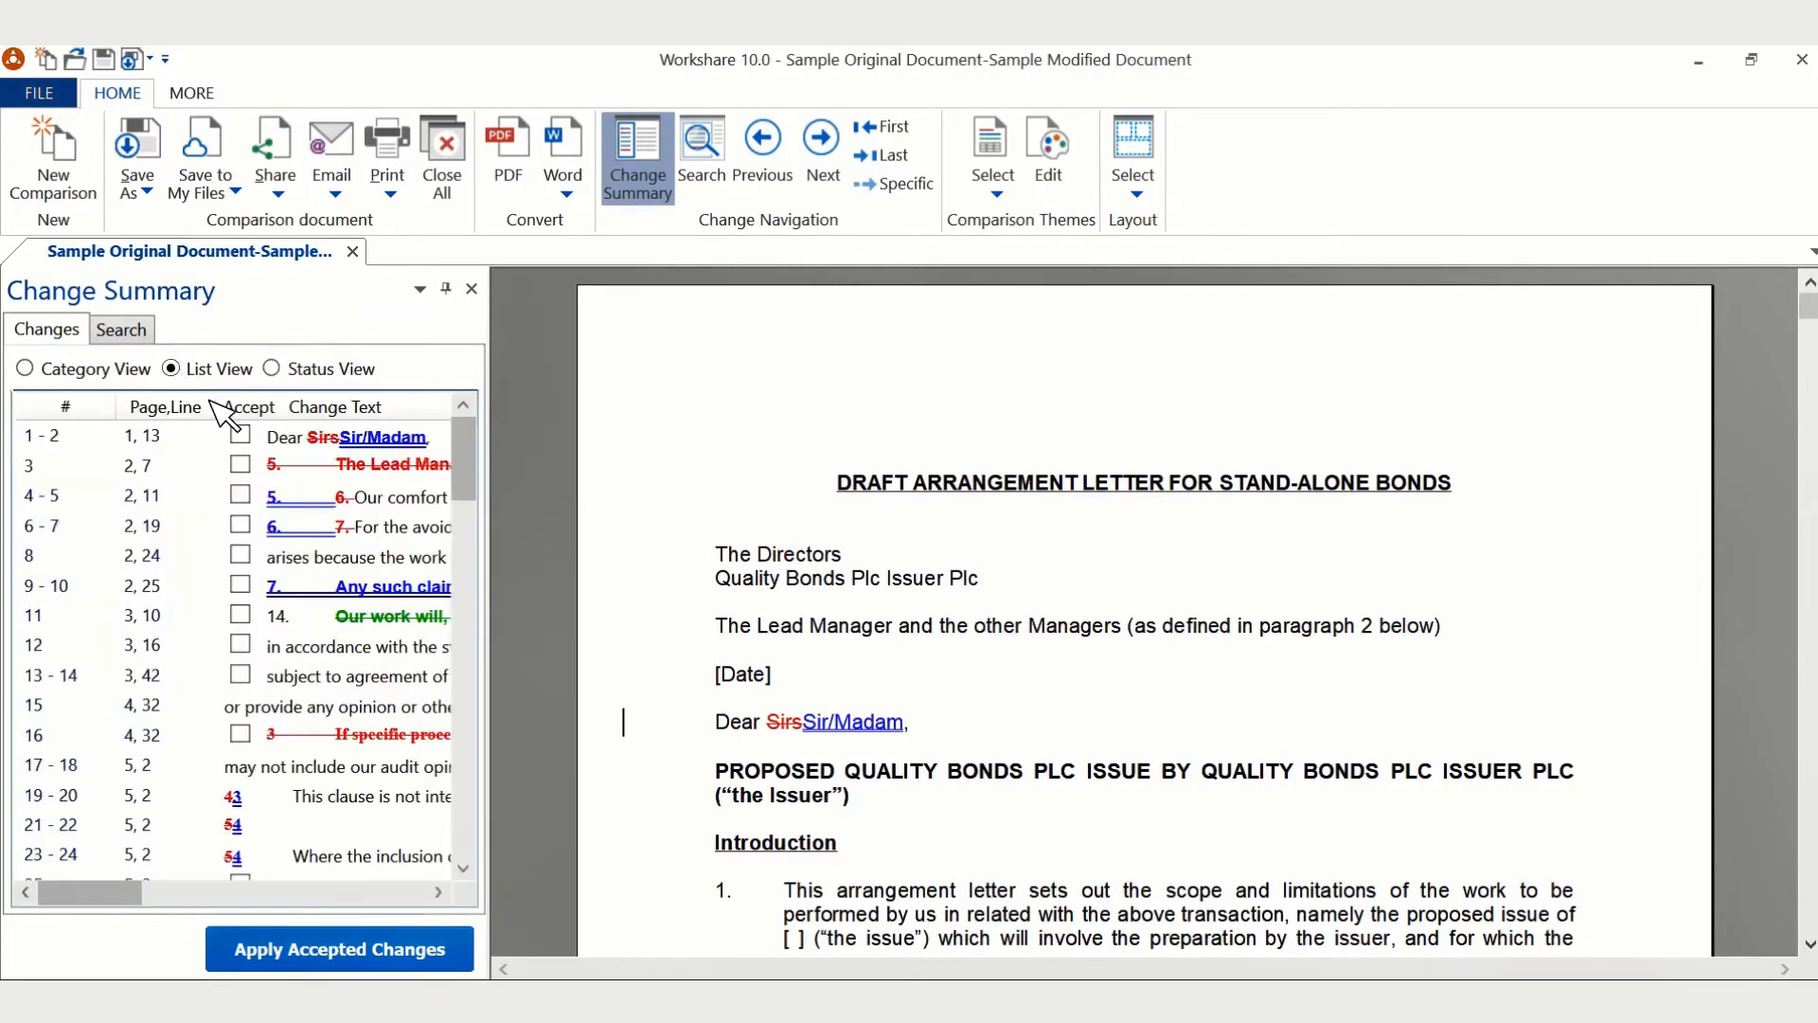
pyautogui.click(240, 465)
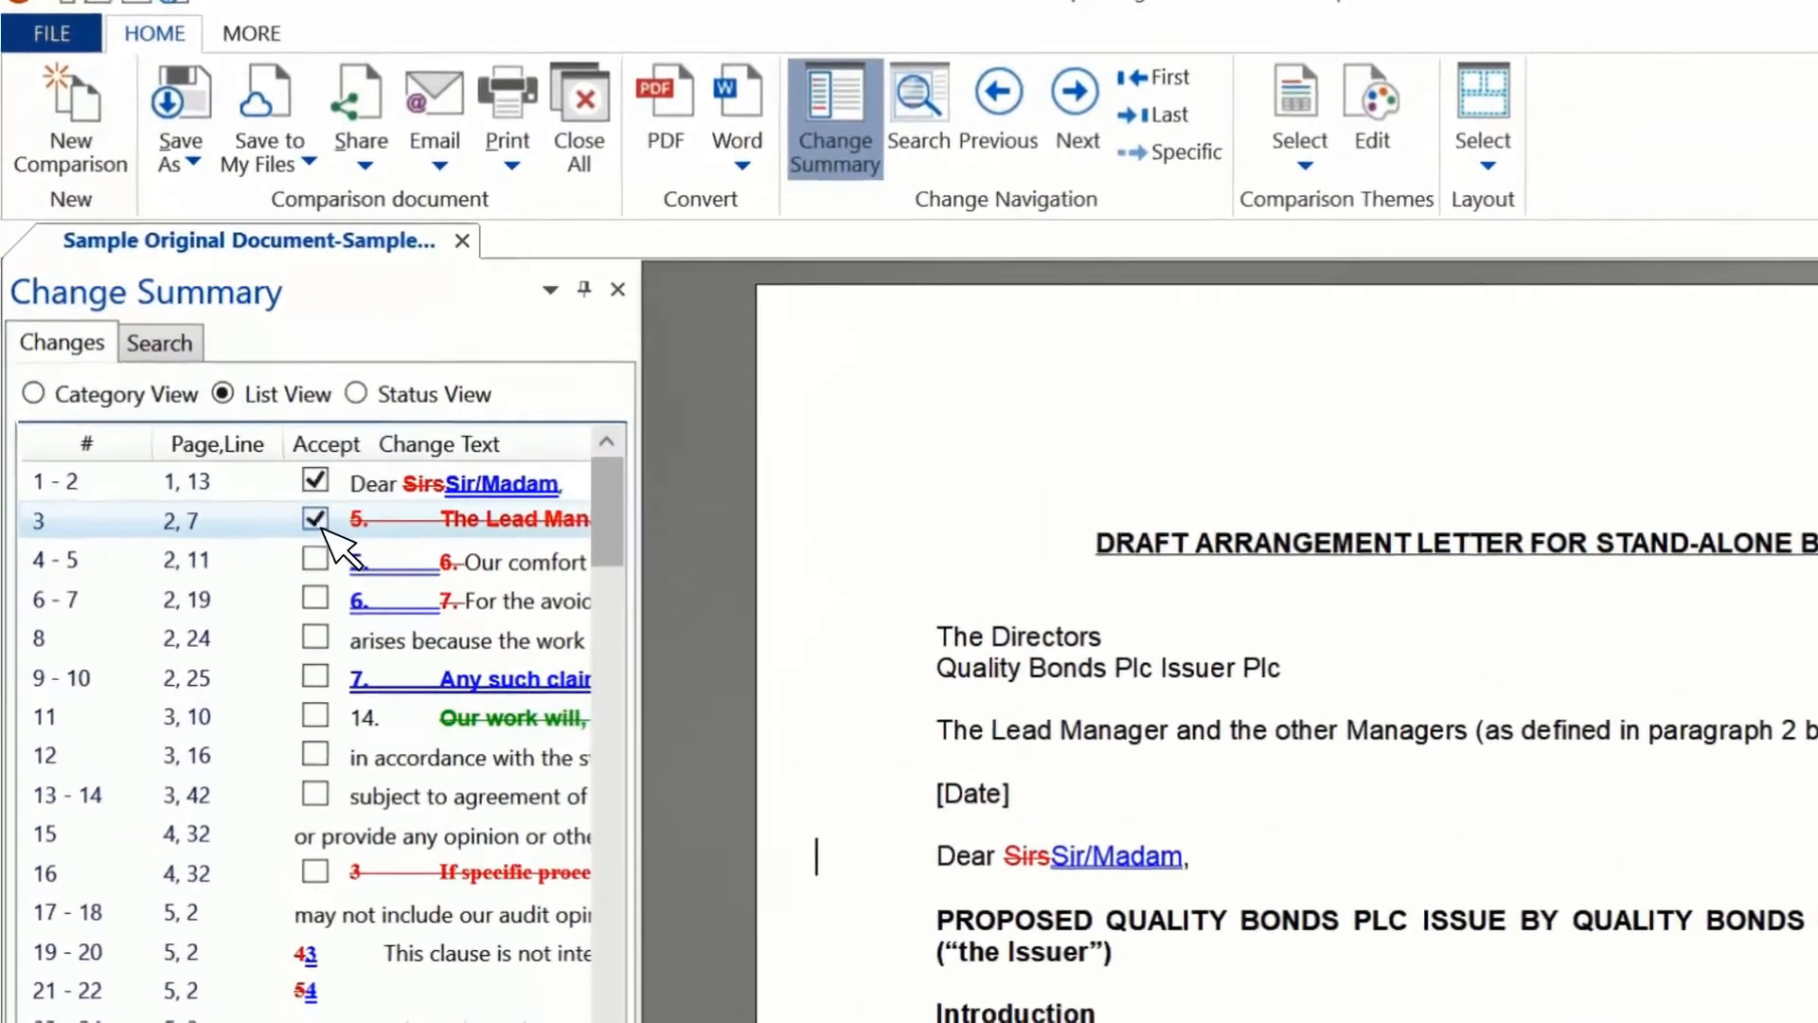
pyautogui.click(361, 396)
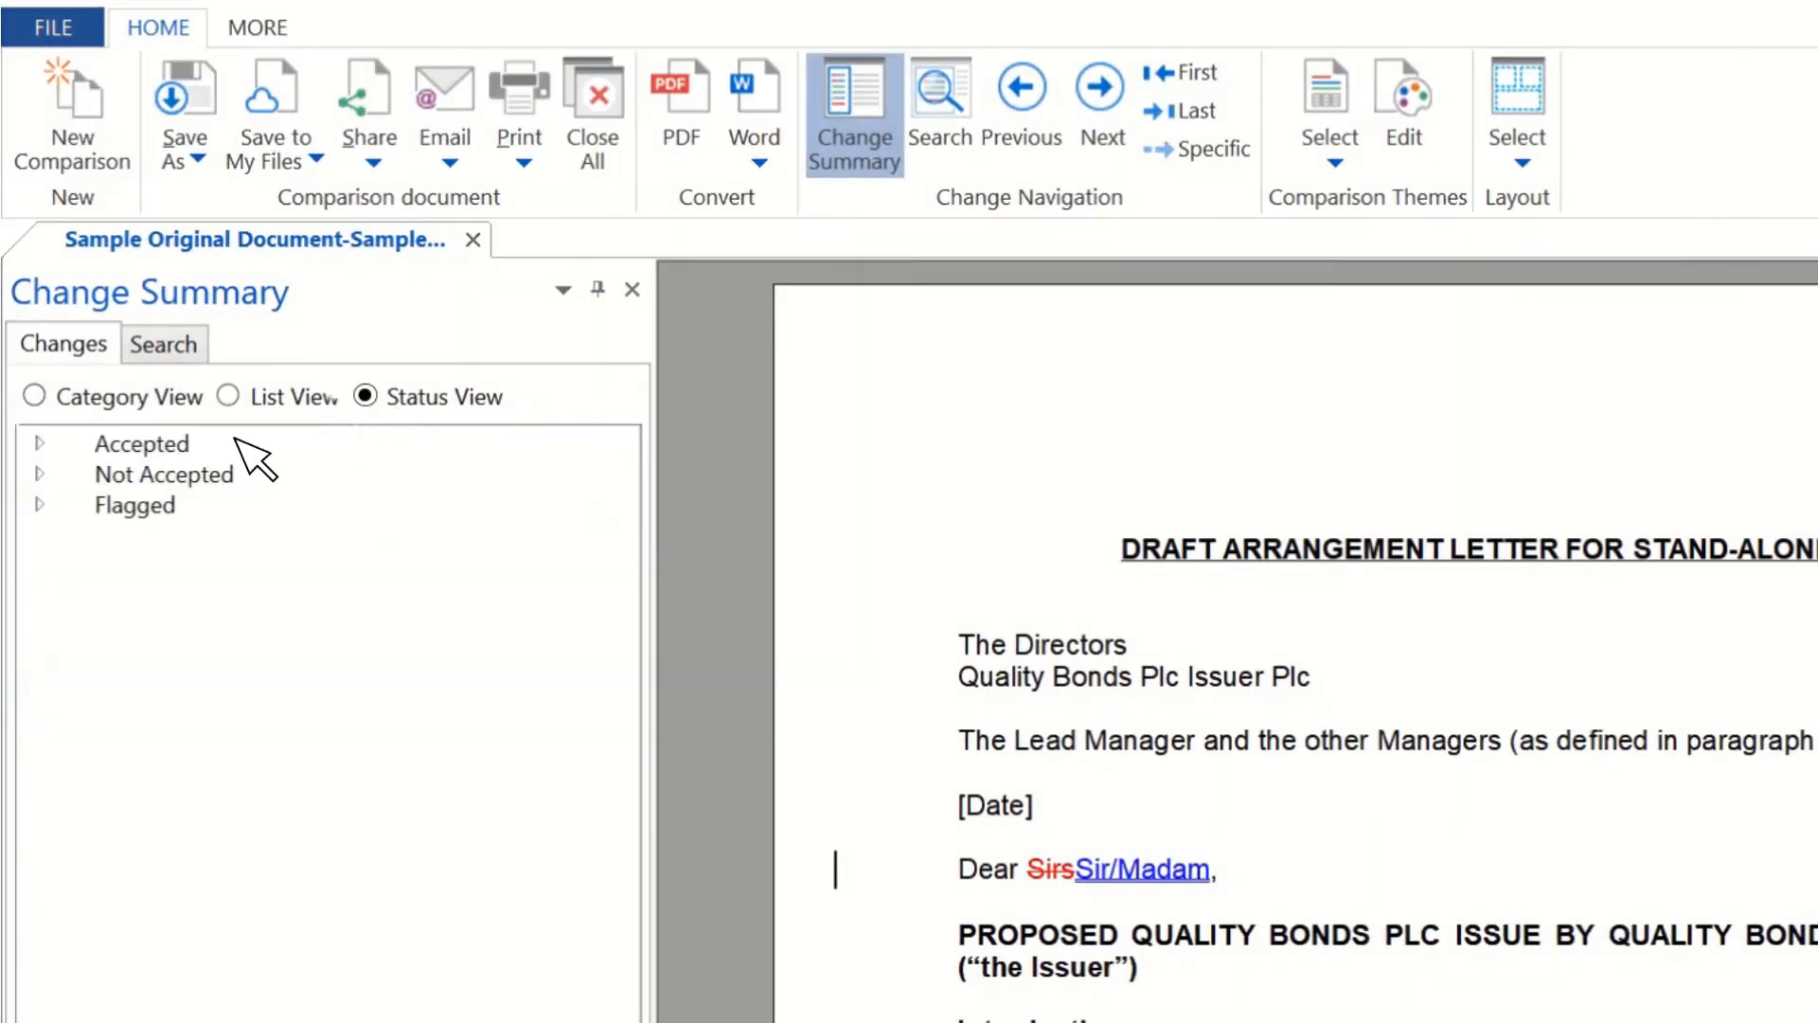
pyautogui.click(37, 443)
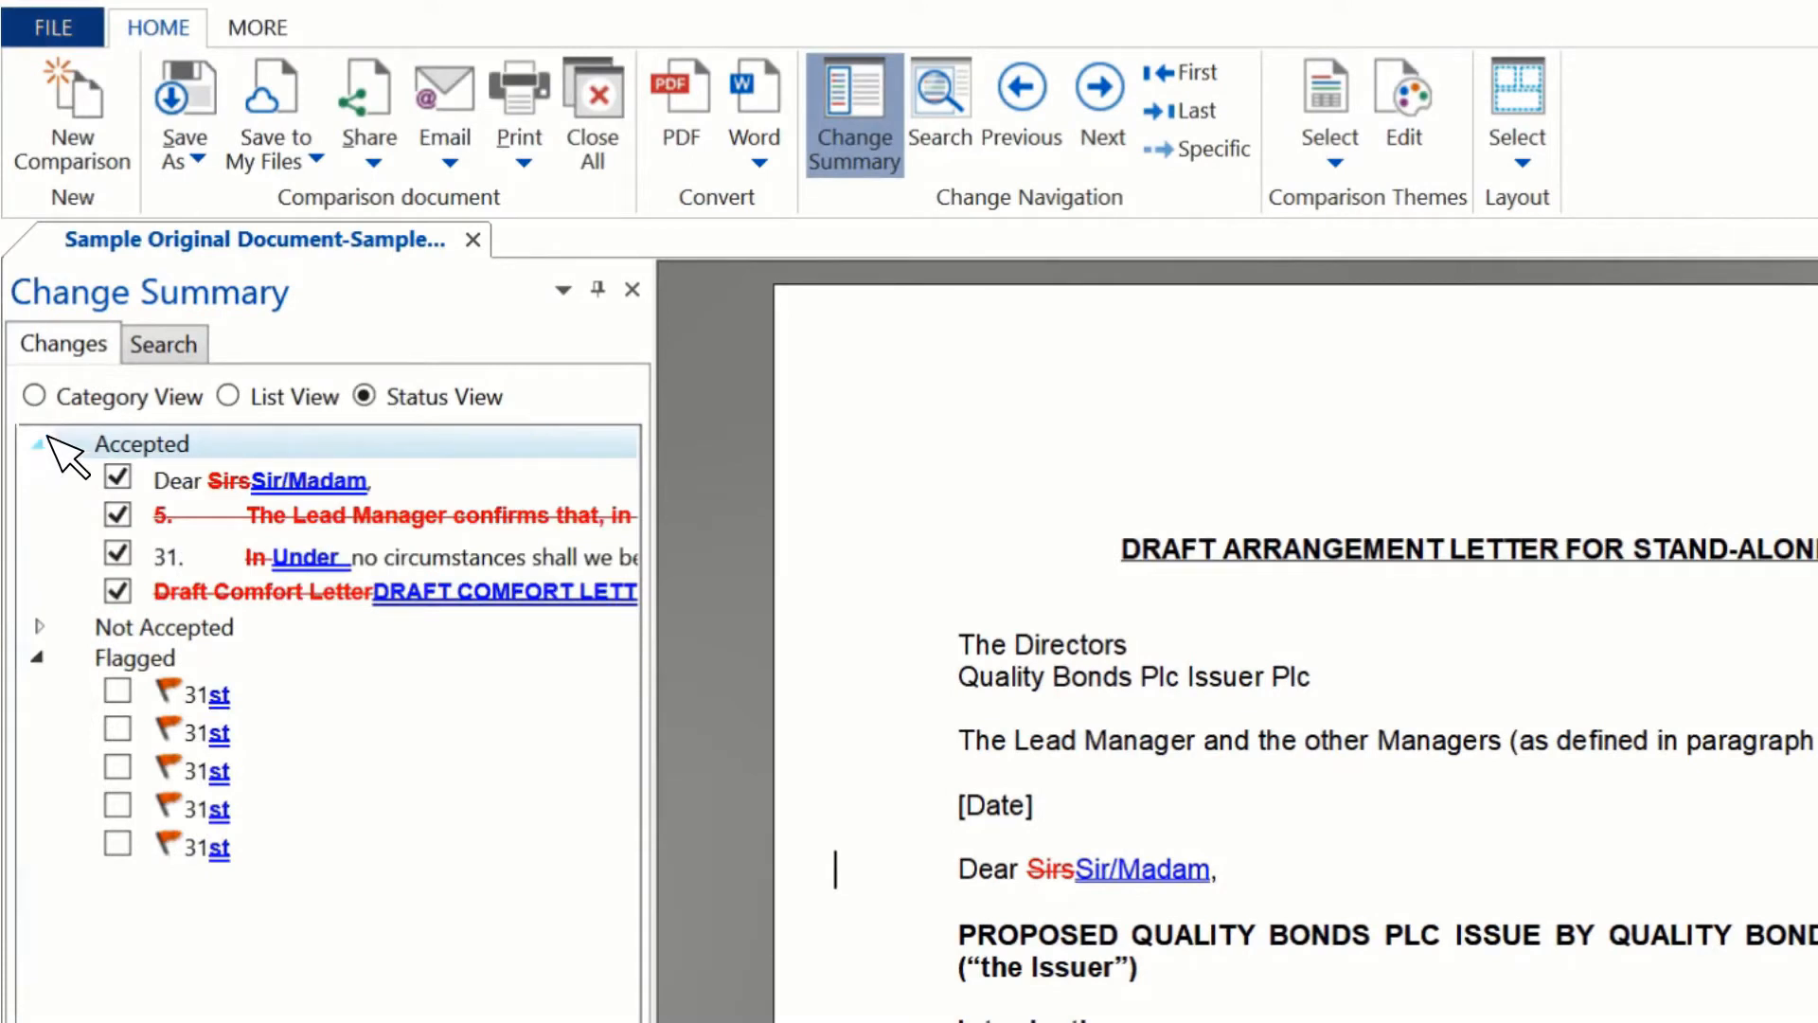
pyautogui.click(164, 344)
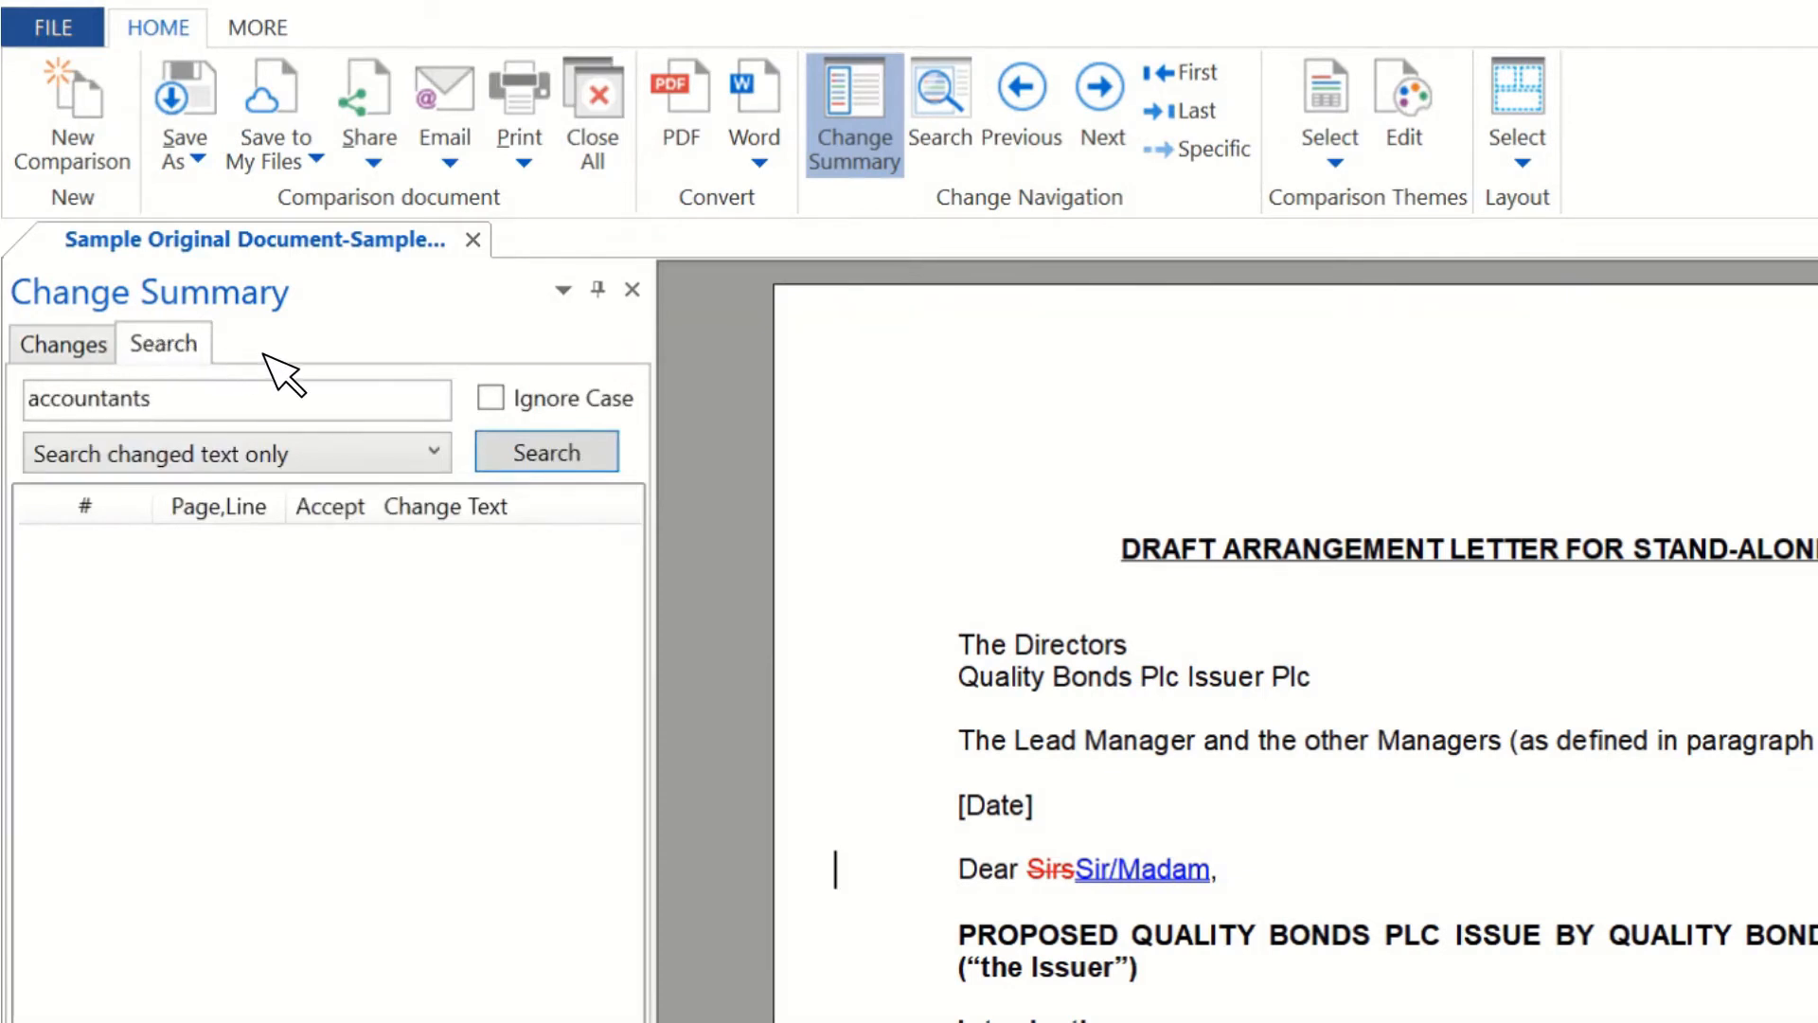
# Search all redline text for 'accountants' with Ignore Case enabled.
pyautogui.click(489, 398)
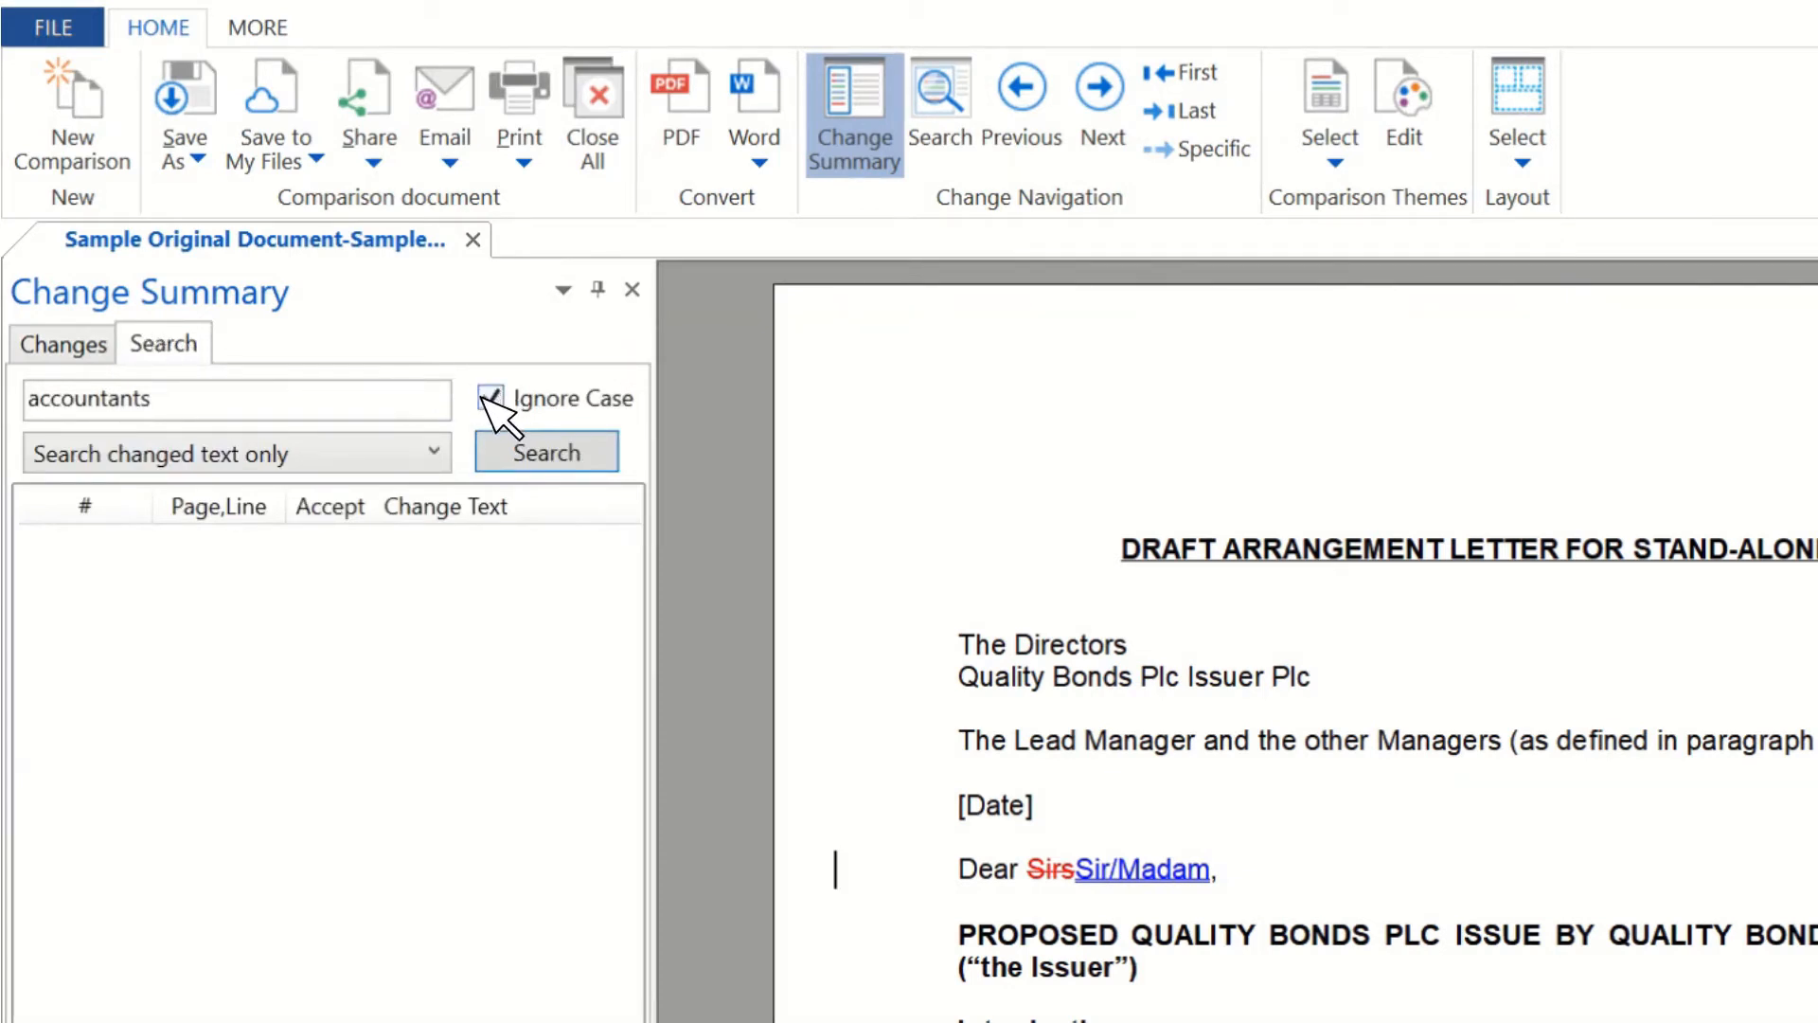
pyautogui.click(232, 453)
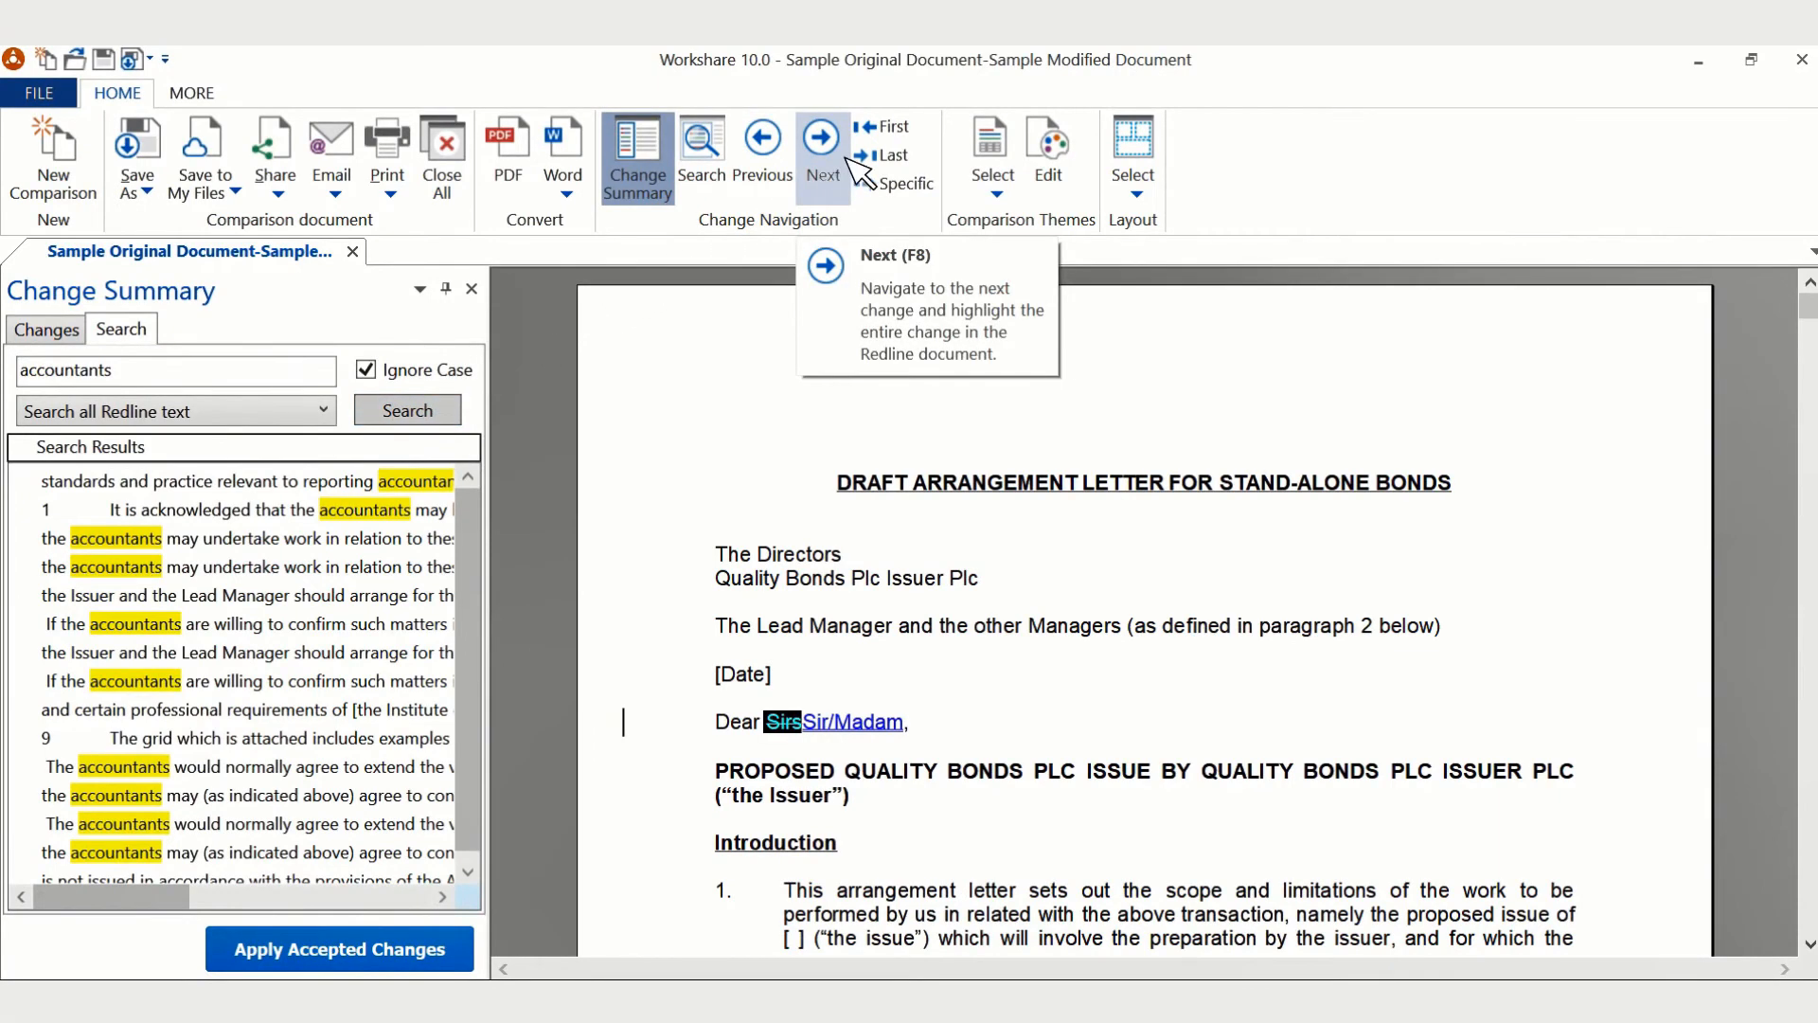
# Move to the next change toward the final cut-off date paragraph.
pyautogui.click(820, 139)
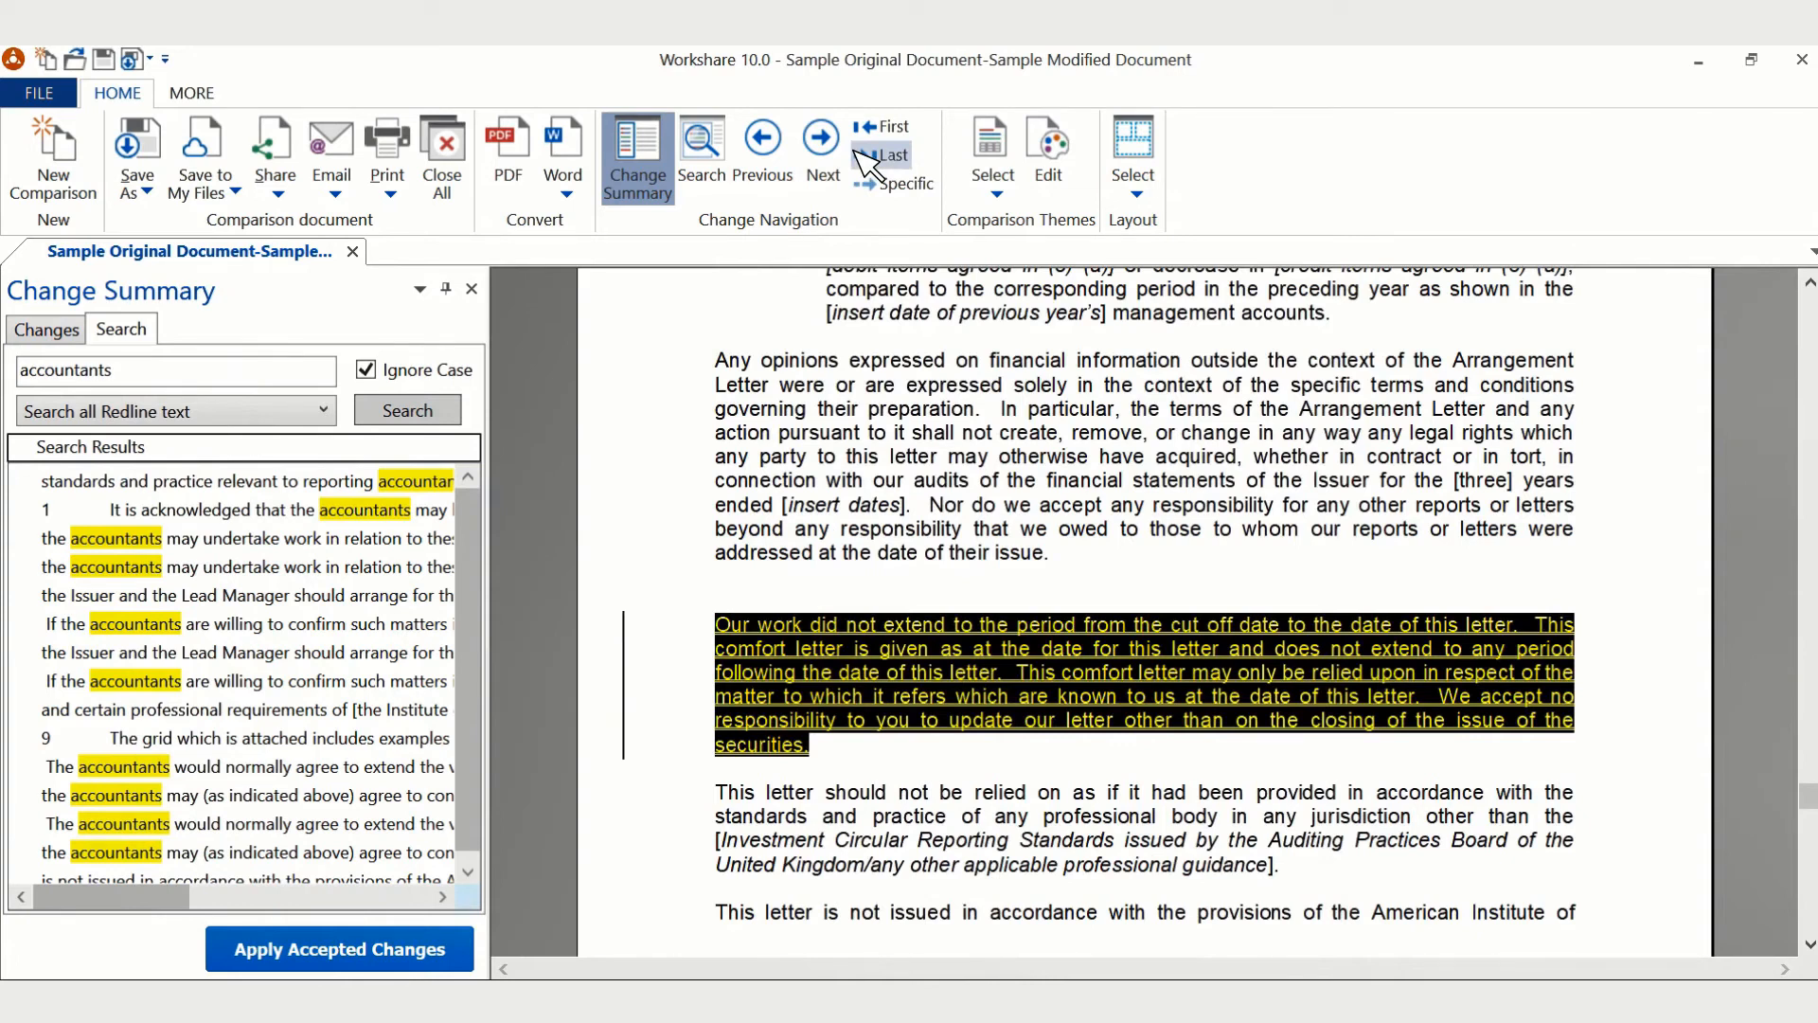
pyautogui.moveTo(449, 821)
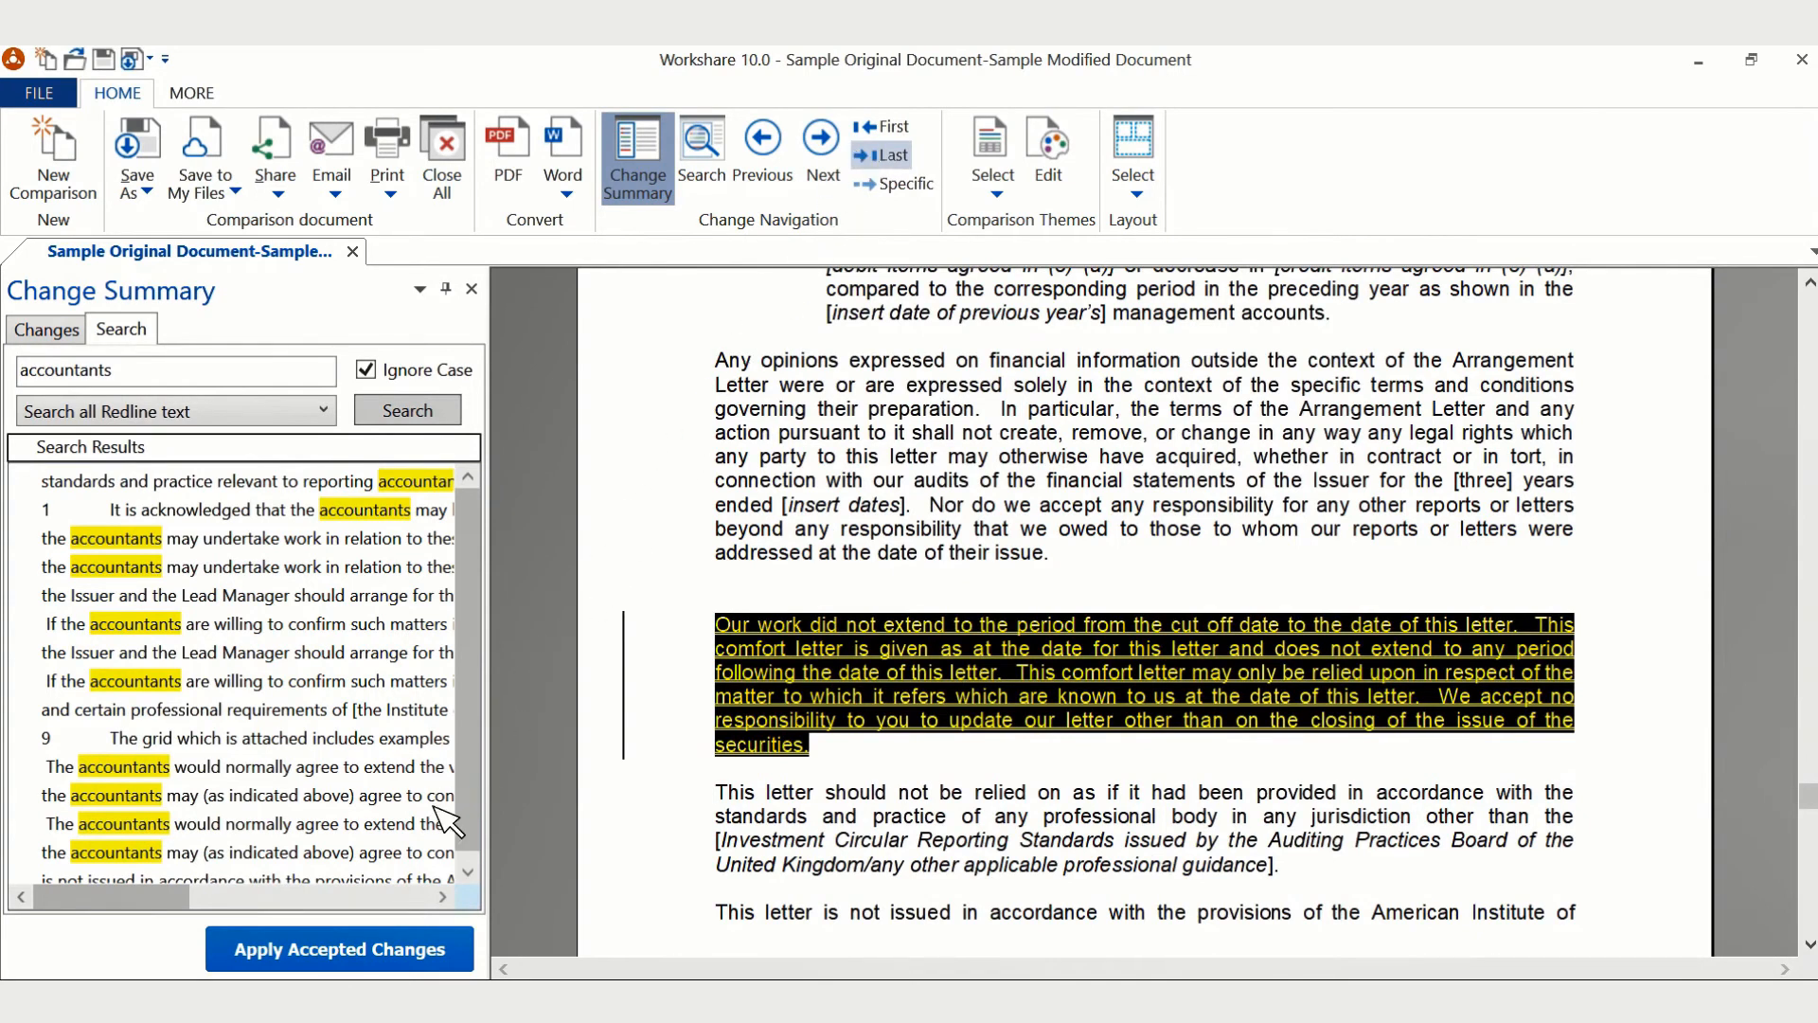